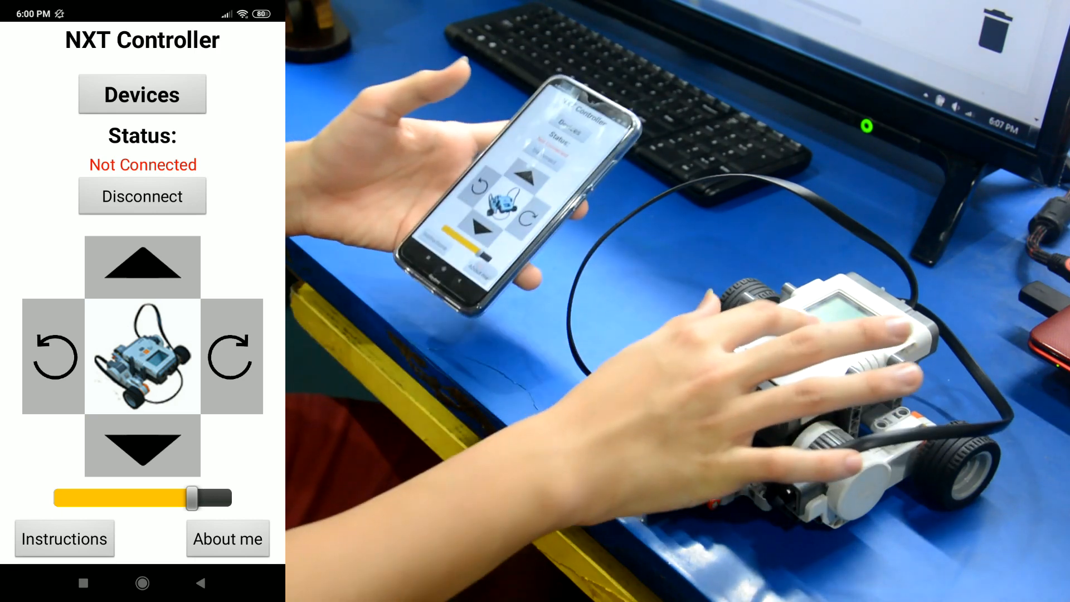
Step: Pull down the phone's quick settings panel to check that Bluetooth is on
click(64, 538)
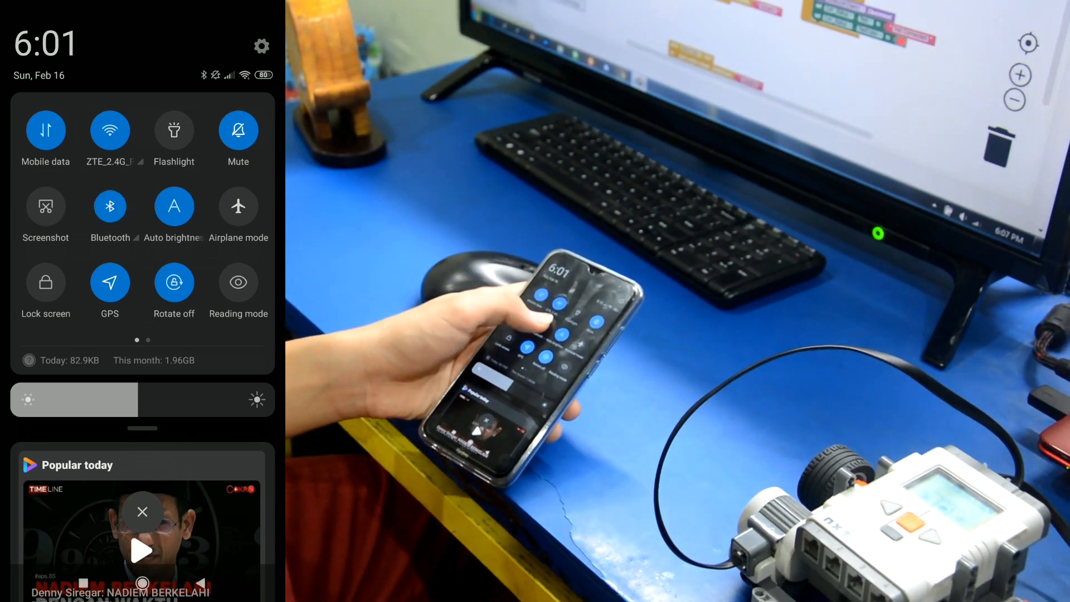
Step: Scan for devices, pair with the NXT under Rarely used devices, and return to the controller
click(109, 206)
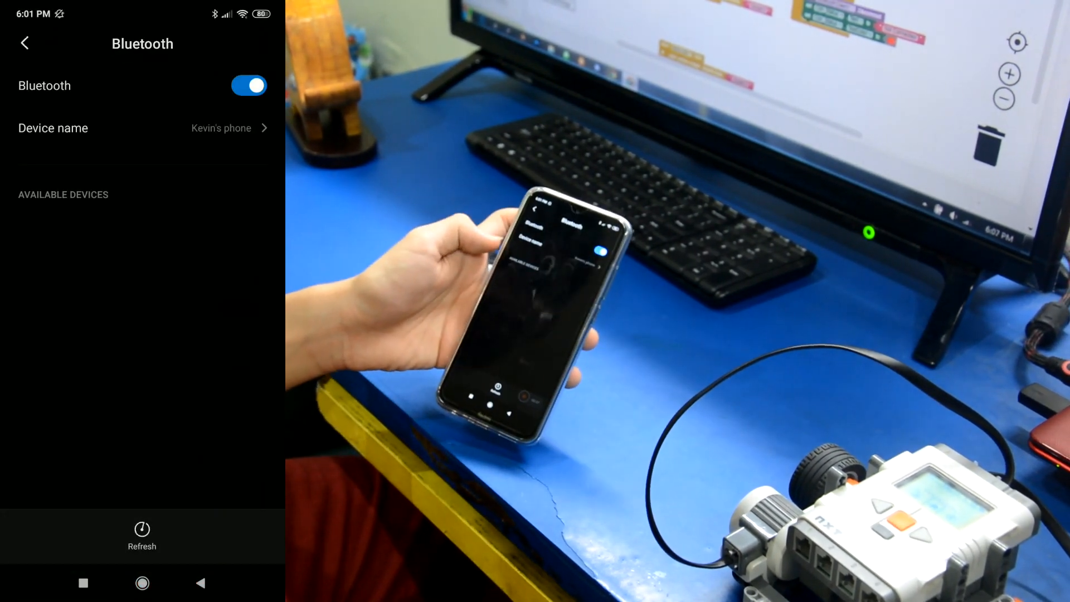
click(142, 536)
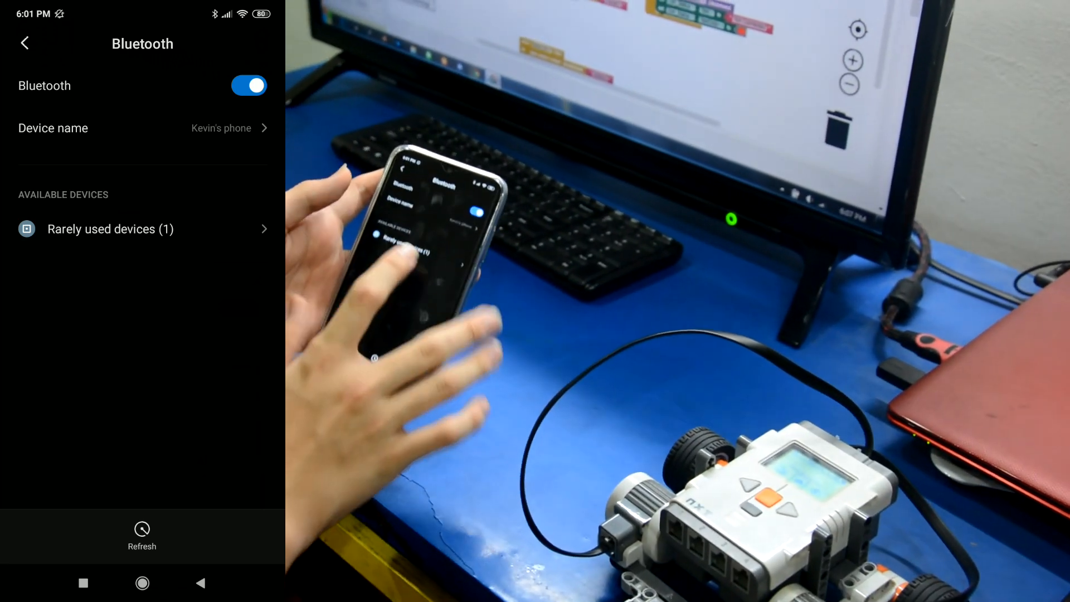
click(110, 228)
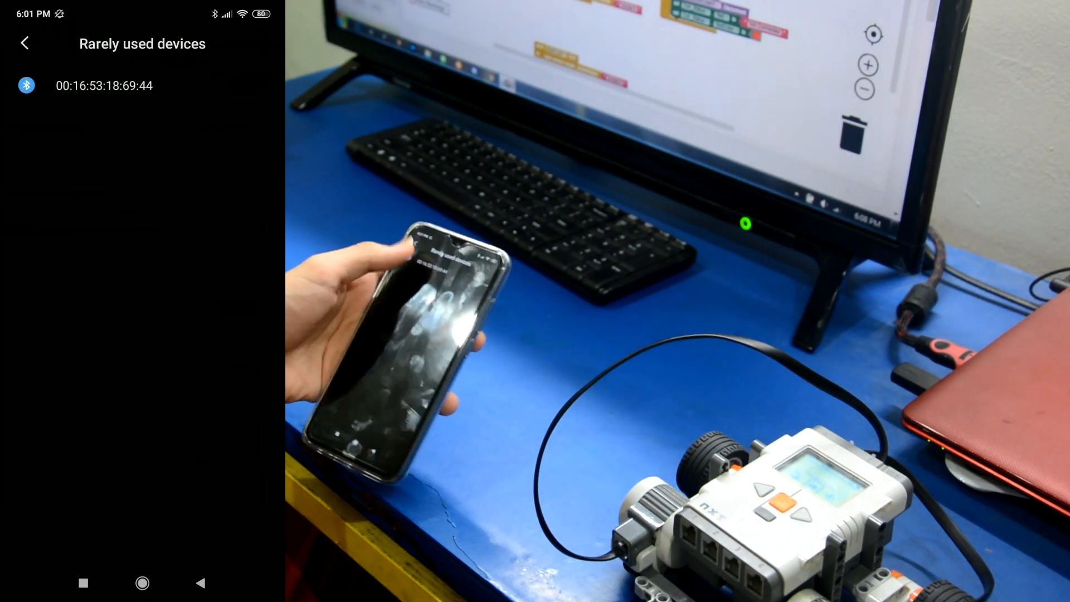
click(103, 86)
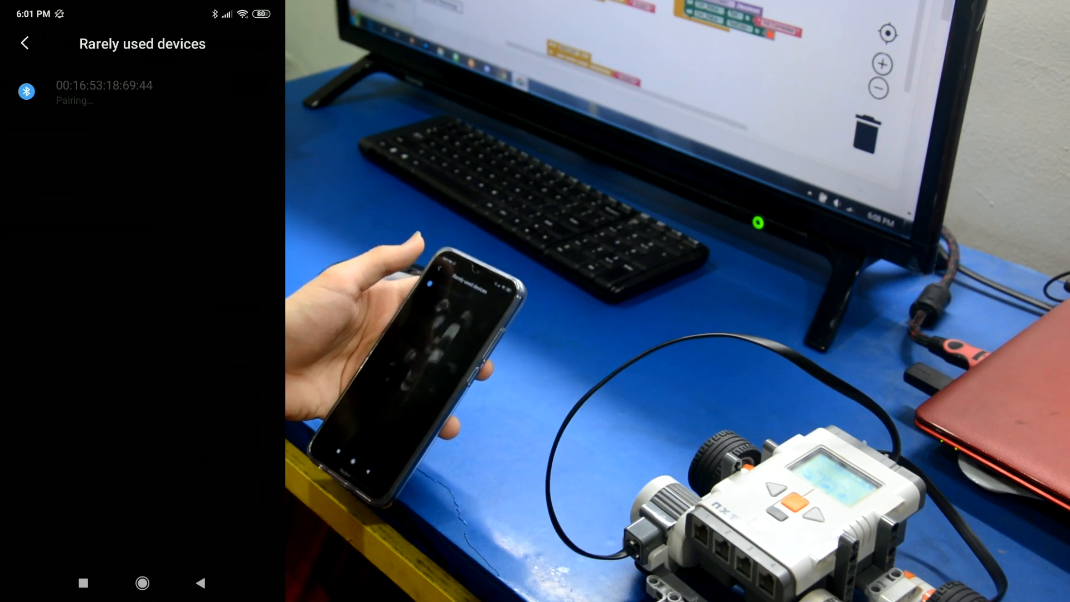
click(103, 92)
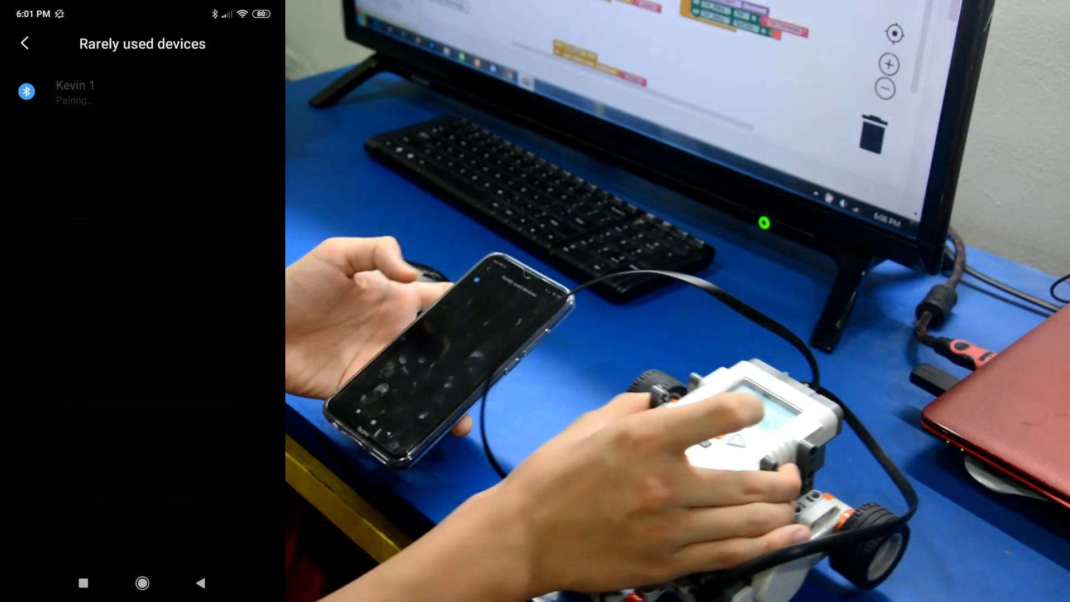
click(24, 43)
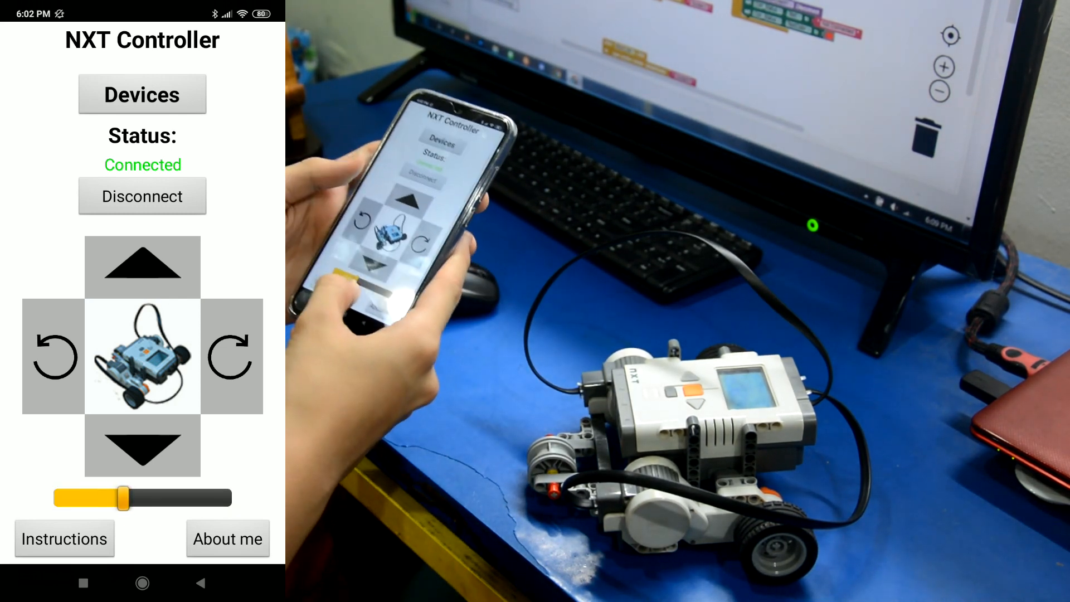
Step: Drive the robot forward with the up arrow, then drag the yellow speed slider higher
click(142, 267)
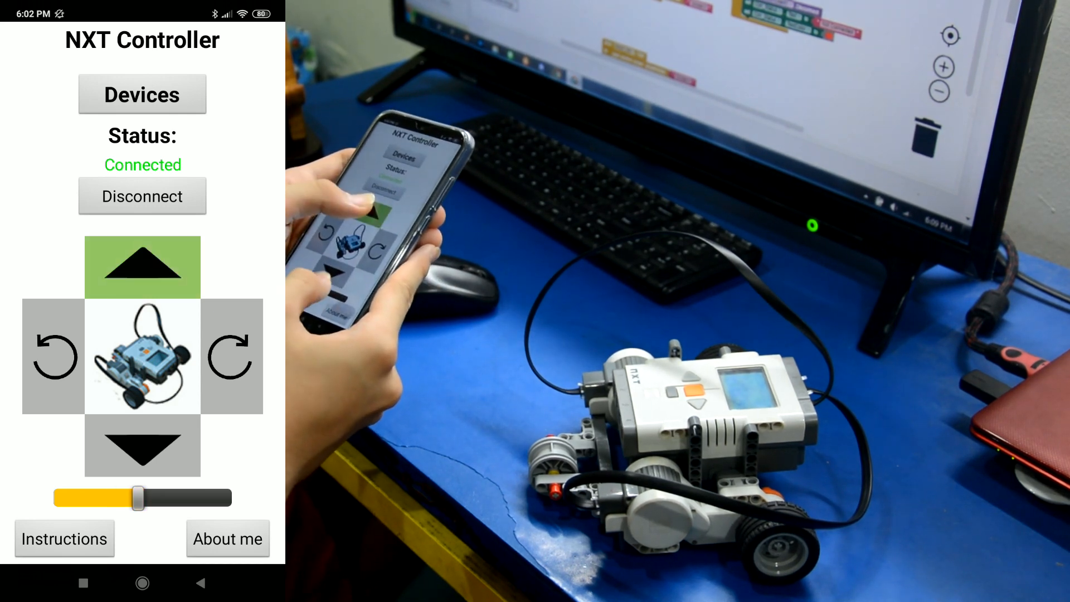
click(142, 266)
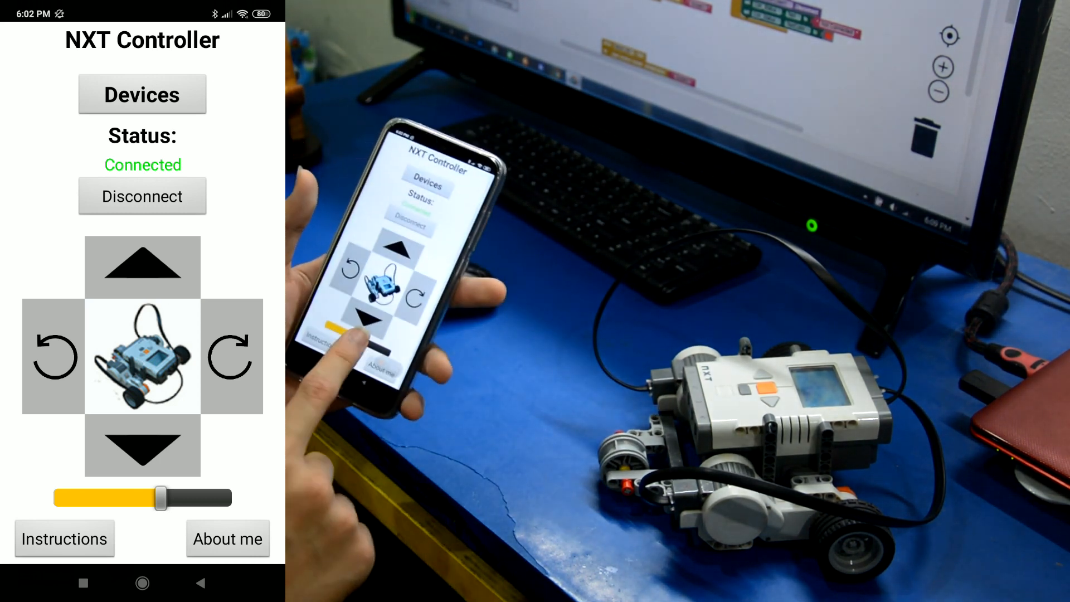
click(142, 266)
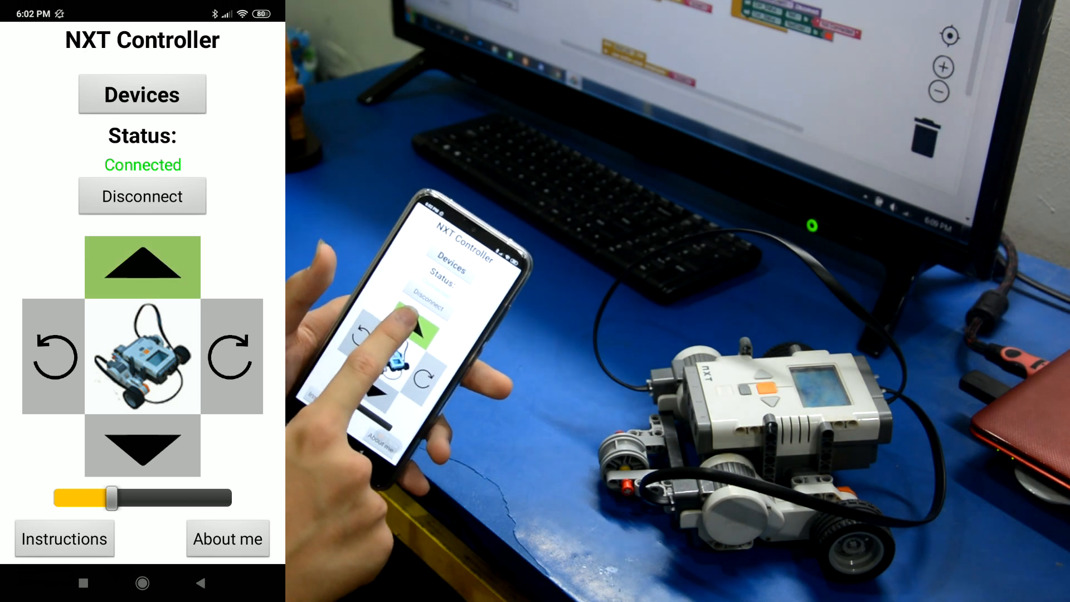
click(142, 267)
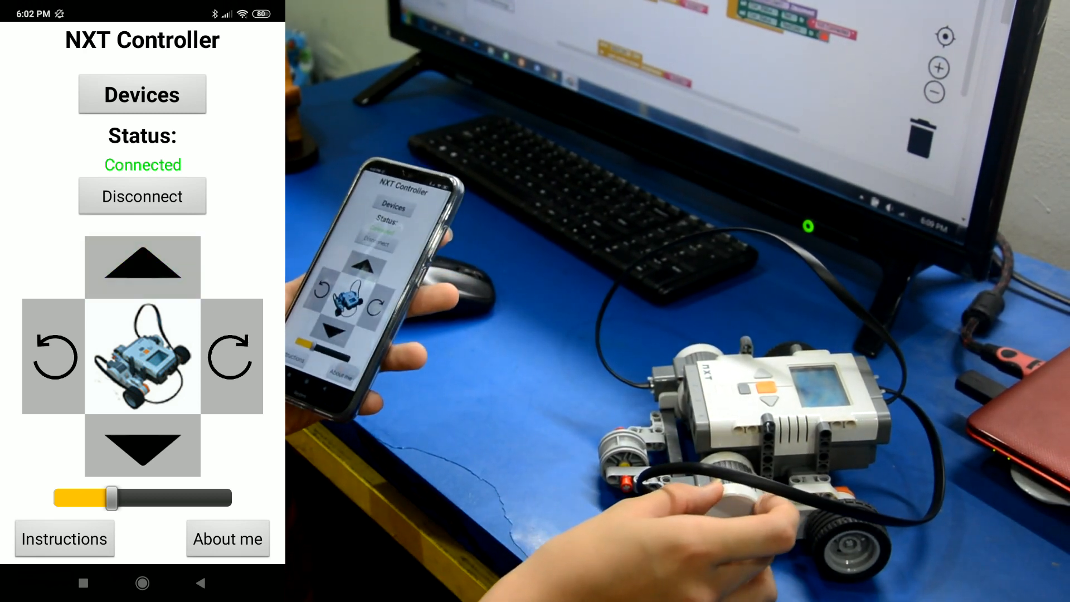
drag(111, 498, 225, 498)
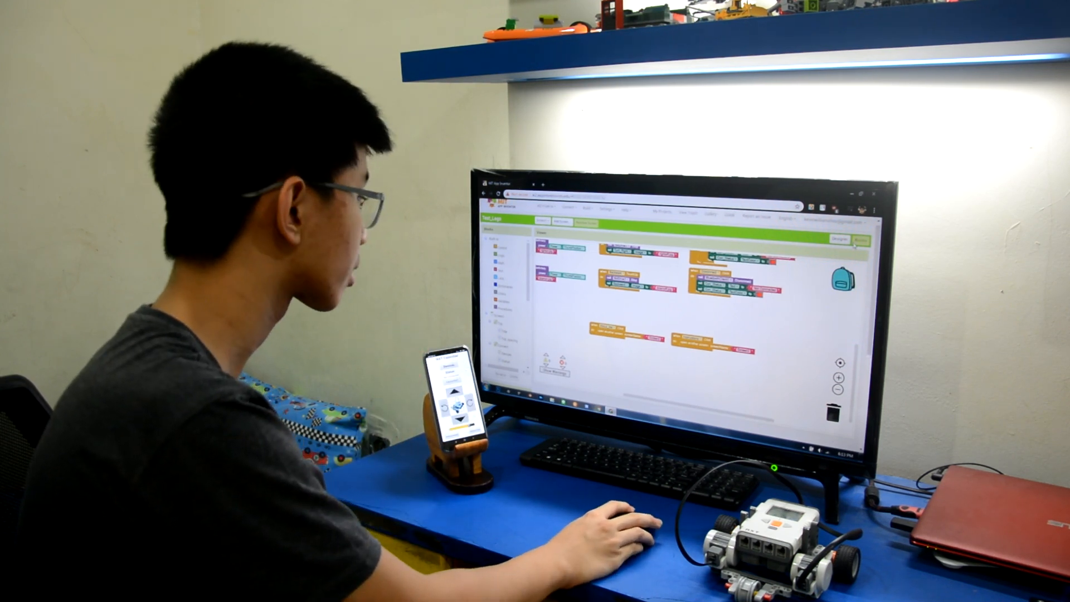
Step: Switch from Designer to the about screen and open its blocks editor
click(845, 239)
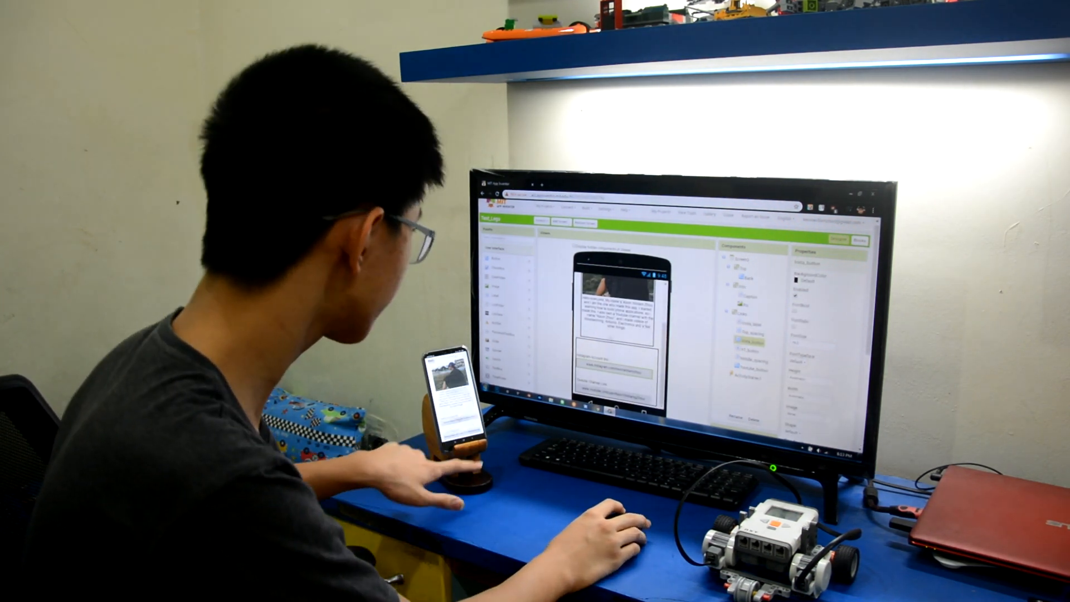
click(859, 240)
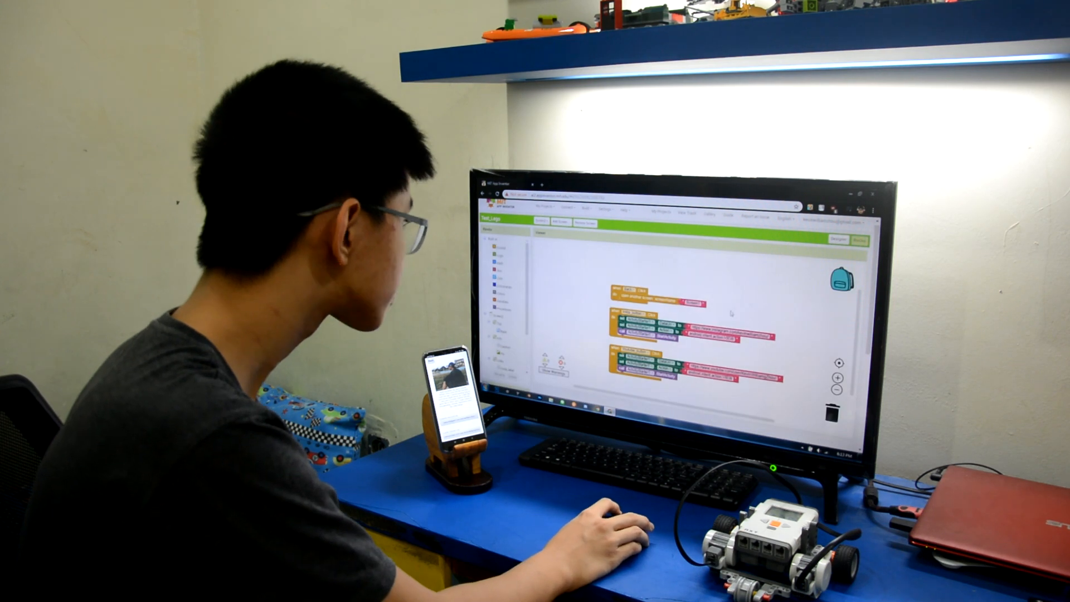